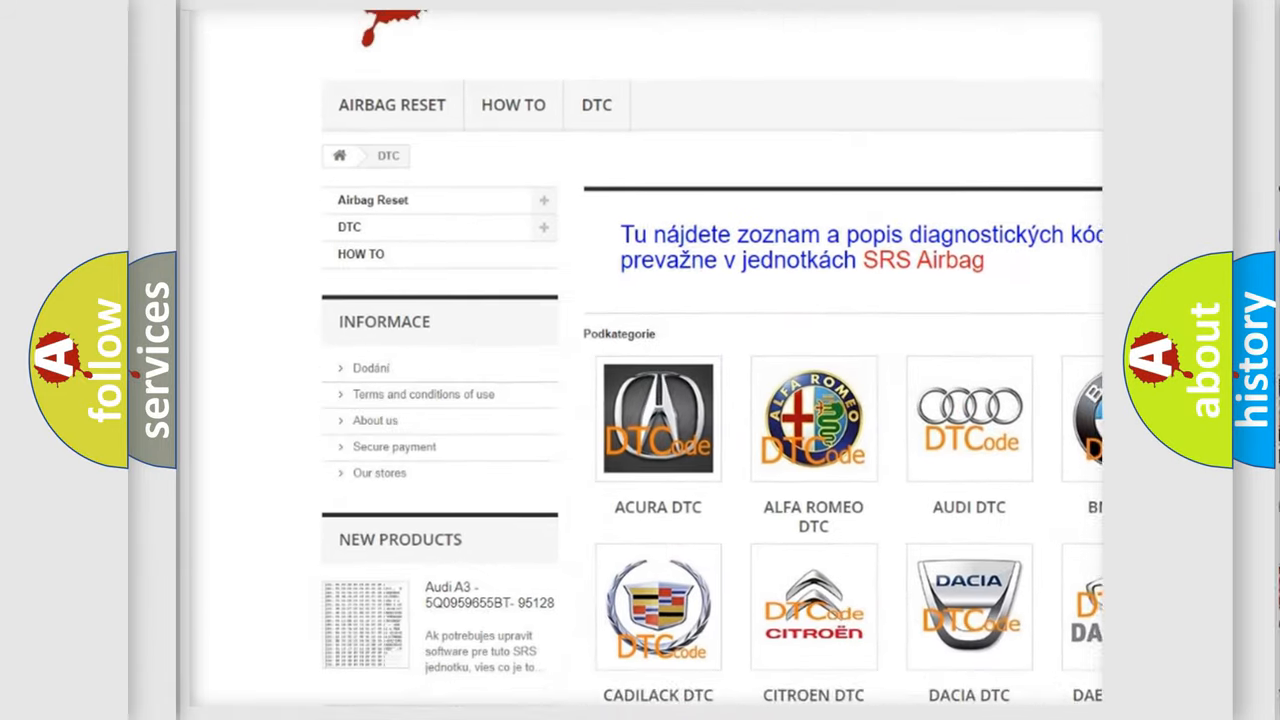
{"action": "scroll", "scroll_direction": "down", "scroll_amount": 3}
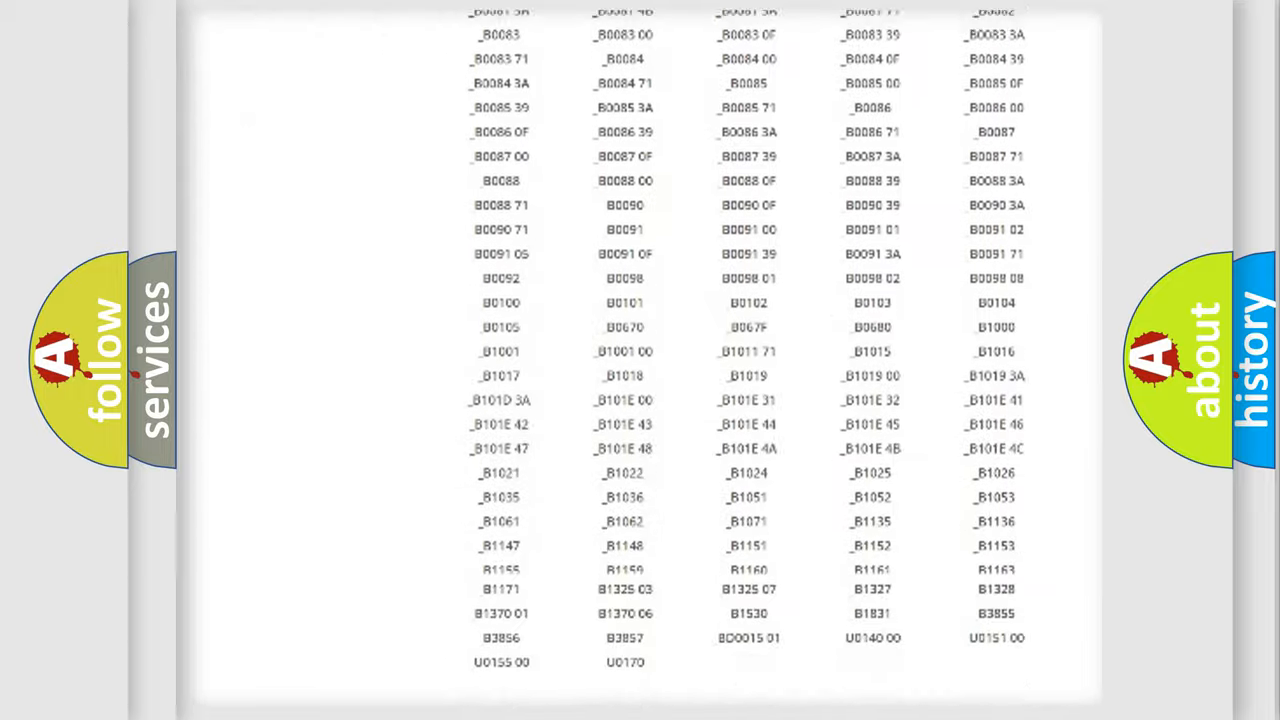
{"action": "scroll", "scroll_direction": "up", "scroll_amount": 3}
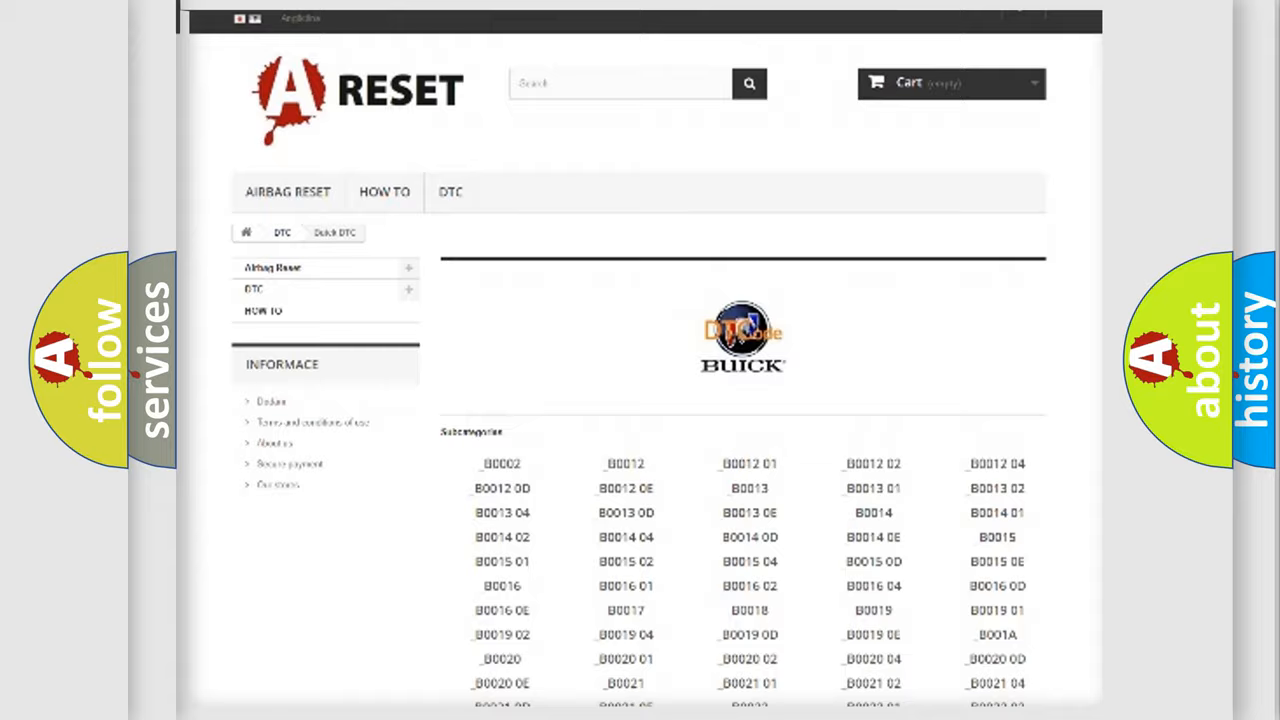